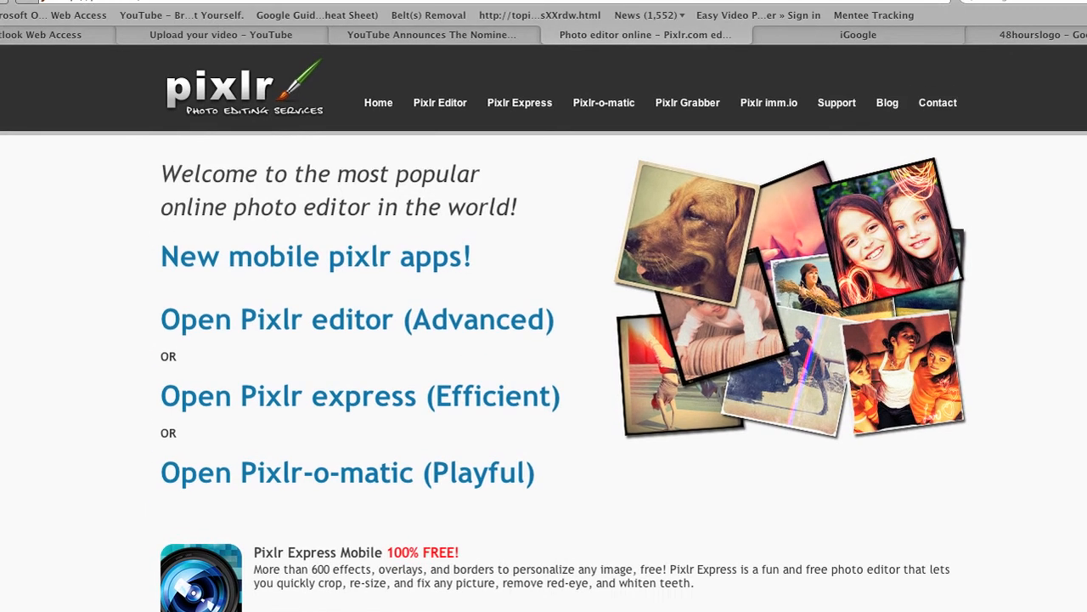
Step: Launch the advanced Pixlr editor from pixlr.com and wait for its start dialog
left_click(356, 318)
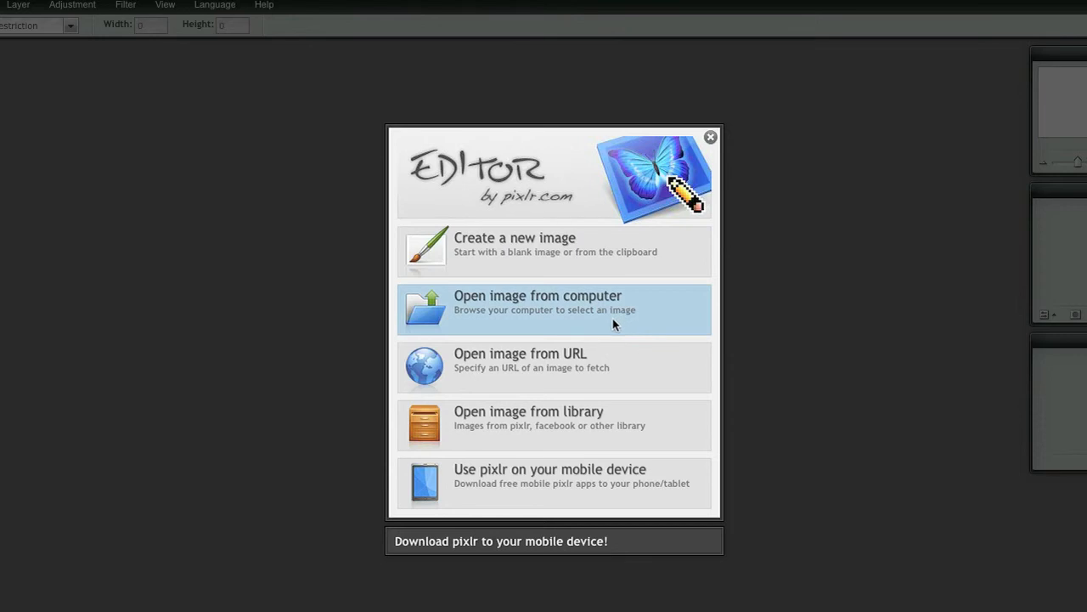